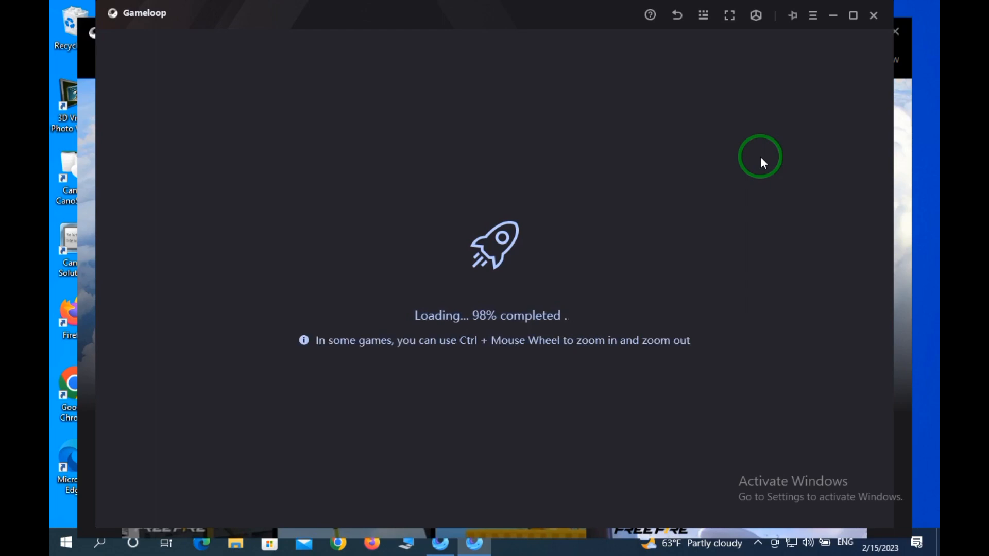
Clean the emulator's cache from its menu and confirm with Ok while loading sits at 98%
click(812, 16)
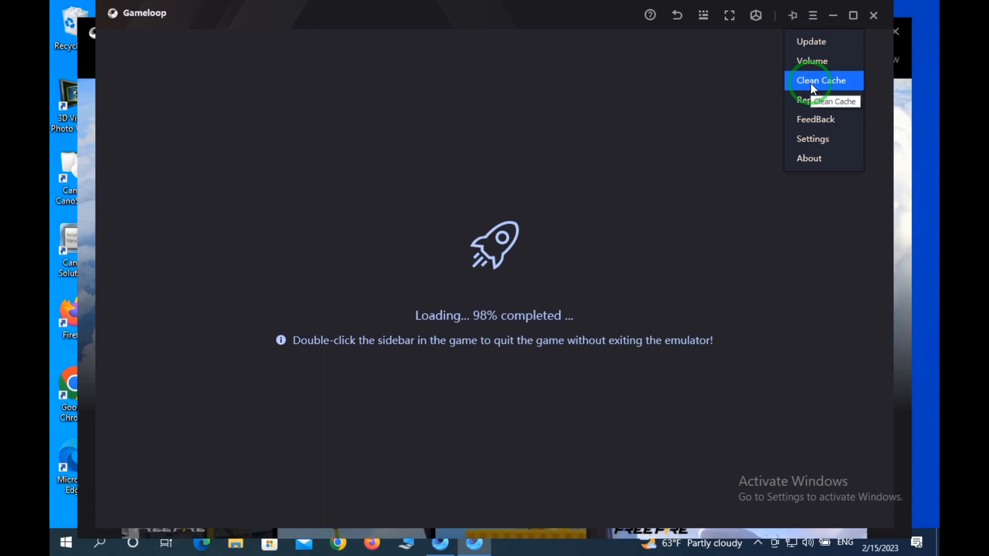
click(823, 81)
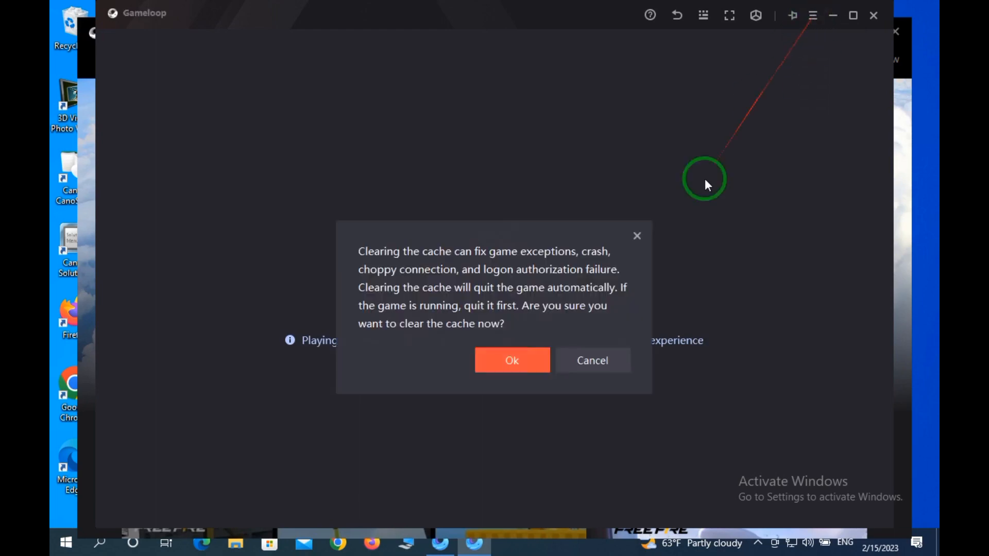
click(512, 360)
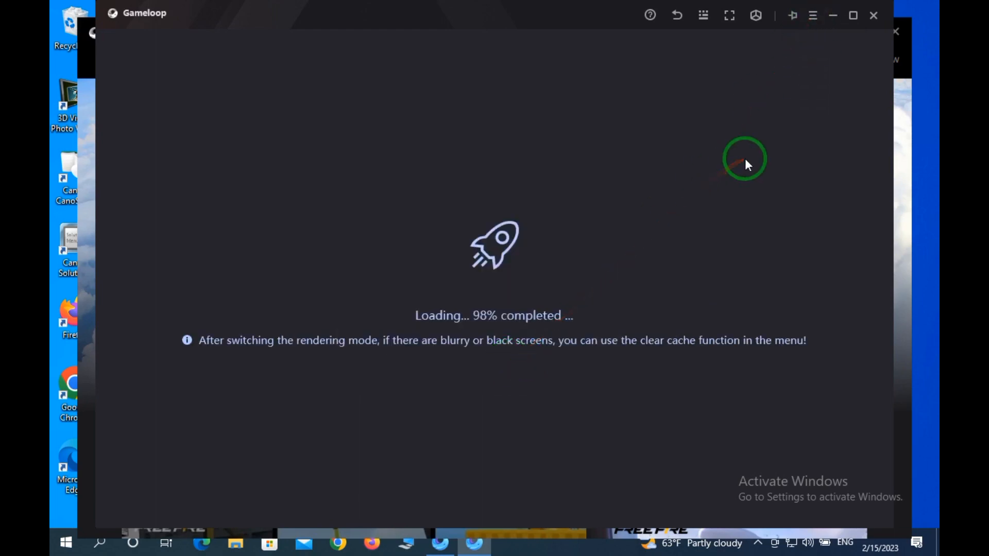
click(811, 15)
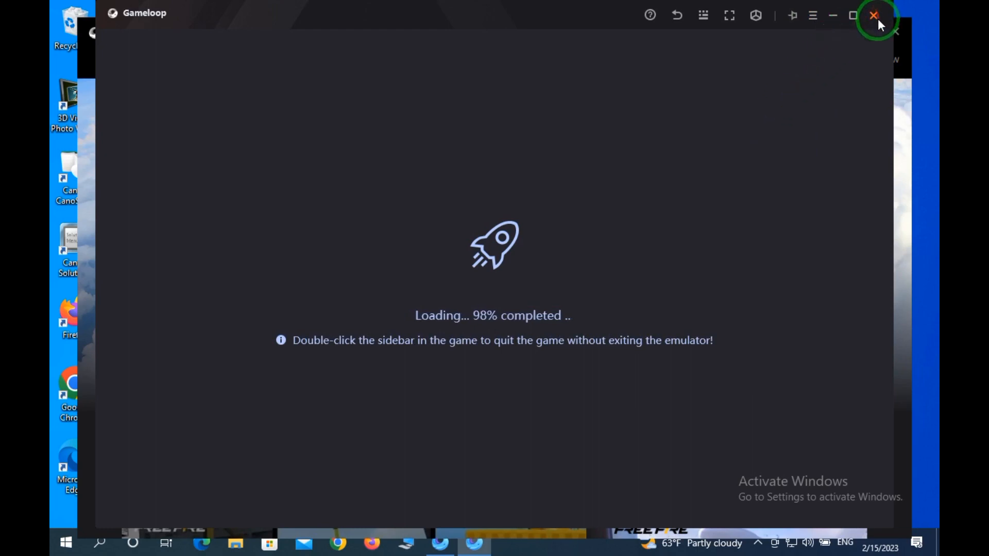
Close the stuck emulator, cancel the 'Game downloading failed' dialog, and quit GameLoop's main window
click(873, 17)
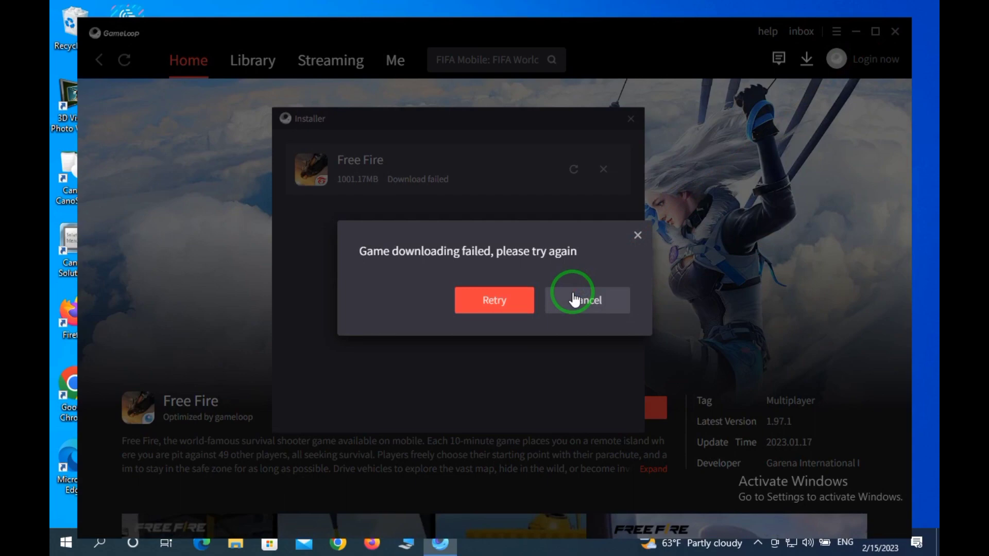
click(587, 300)
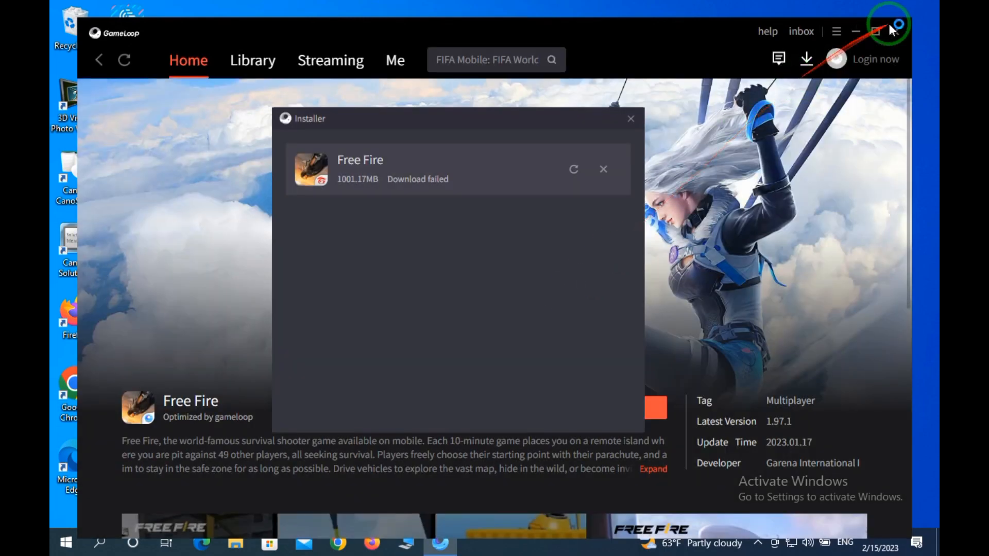
click(900, 25)
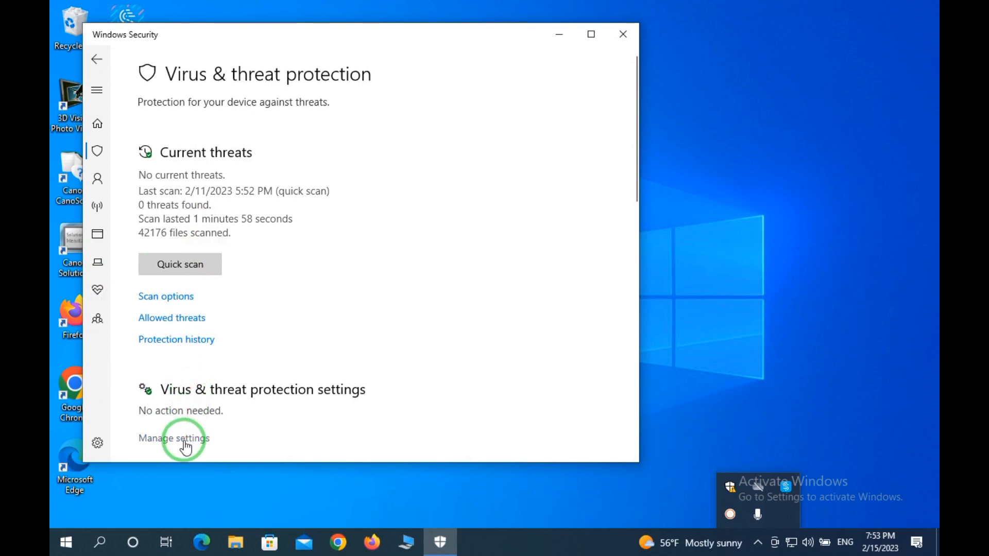
Switch Real-time protection Off under Virus & threat protection settings, then close Windows Security
click(177, 438)
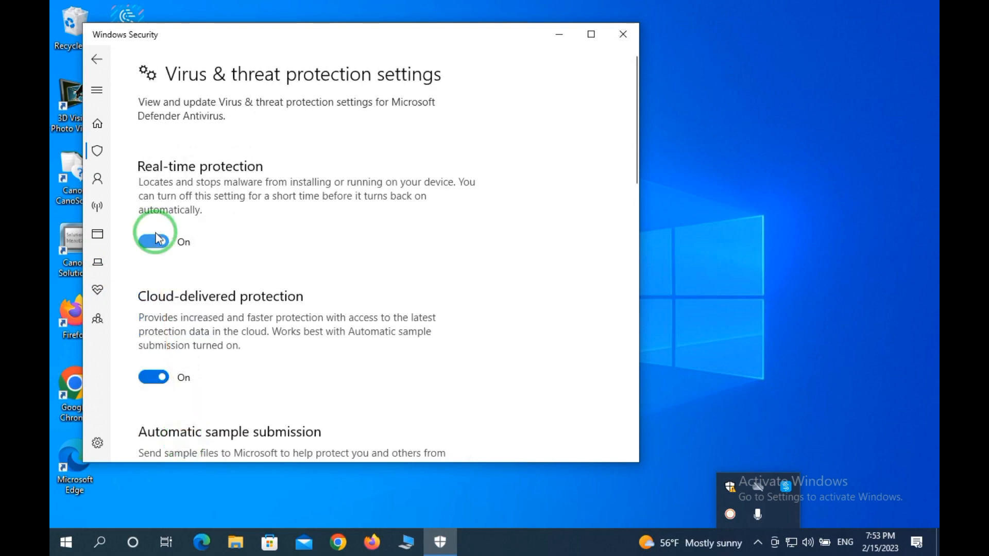
click(153, 240)
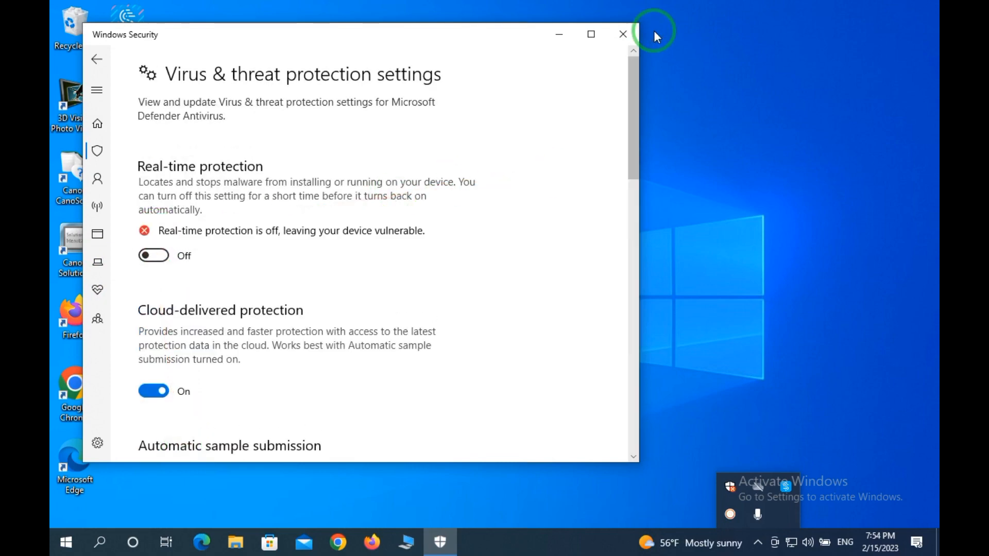
click(620, 33)
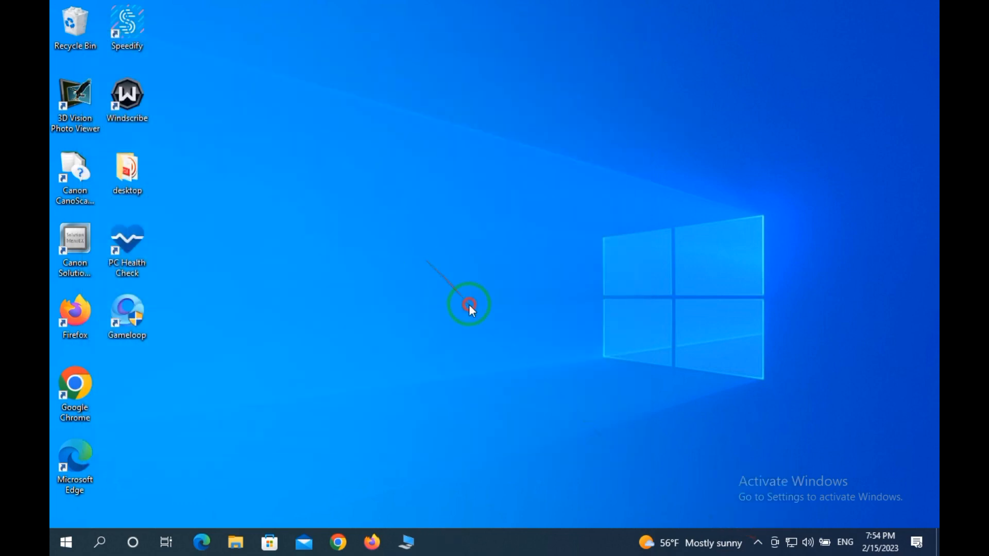
Run the Gameloop desktop shortcut as administrator, bringing GameLoop to its Home page with Free Fire
click(127, 315)
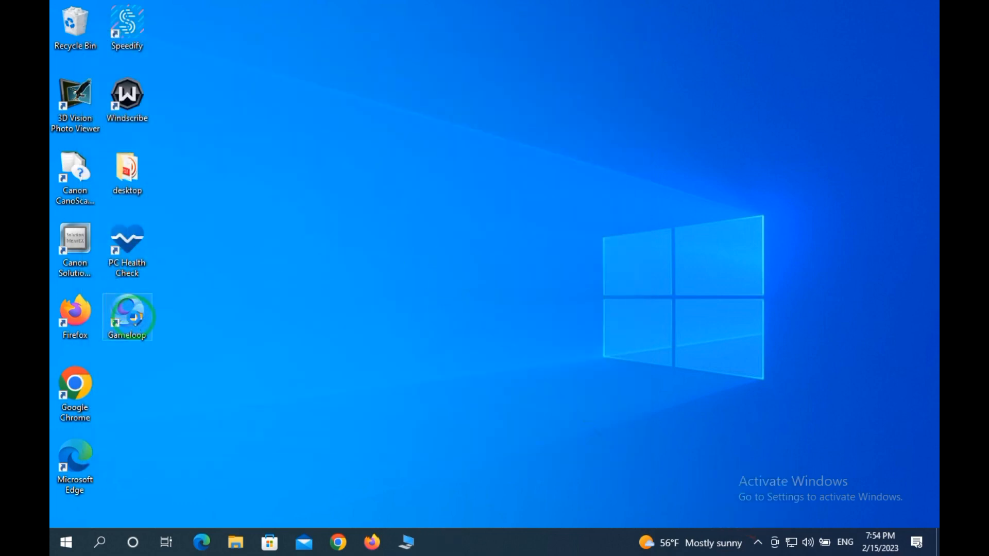
right_click(127, 317)
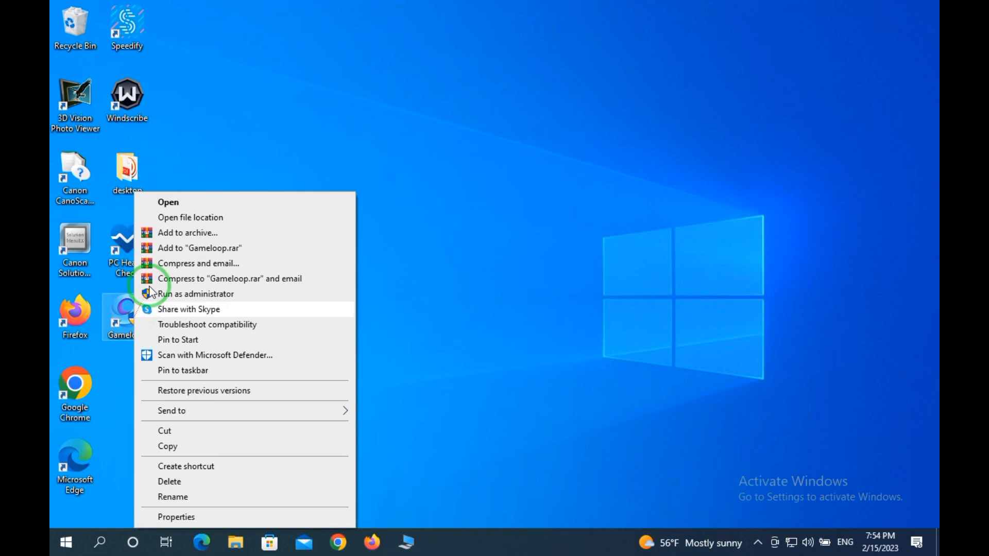
mouse_move(221, 313)
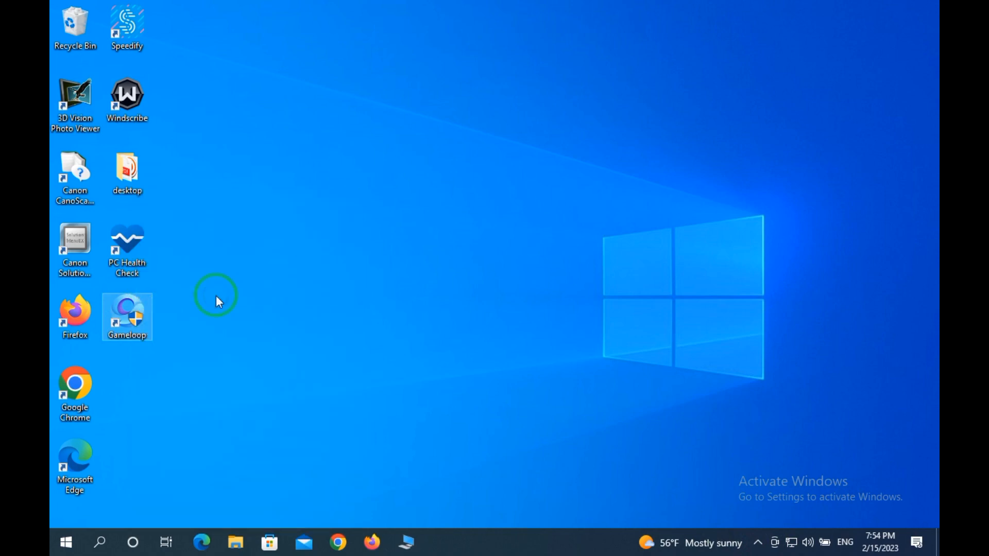
click(217, 301)
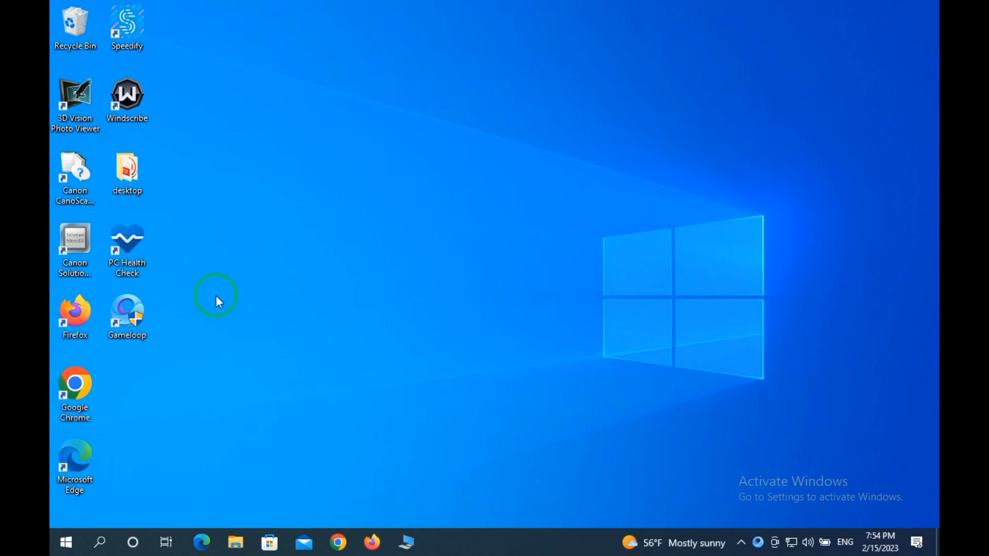
double_click(126, 309)
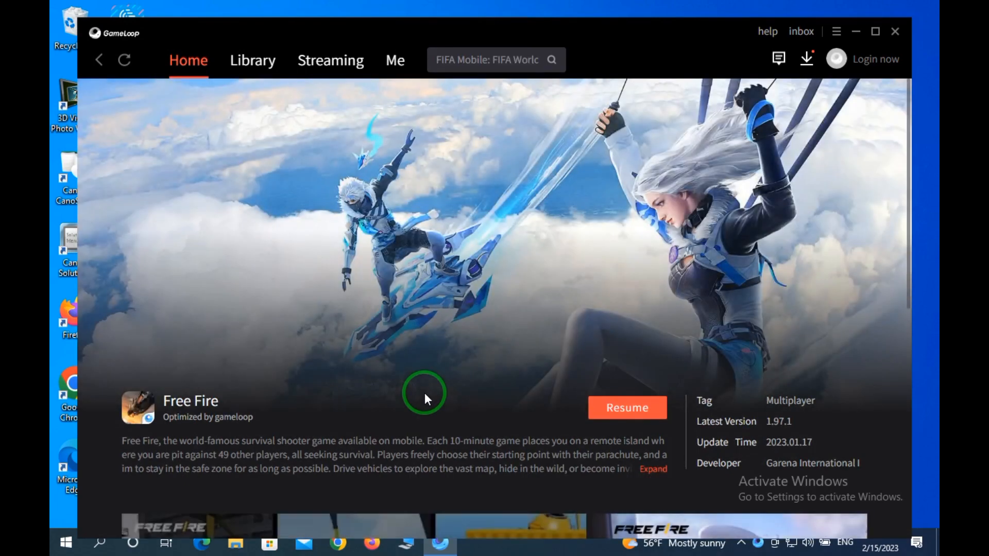
Resume Free Fire from its home page and check the paused download in the downloads panel
click(806, 59)
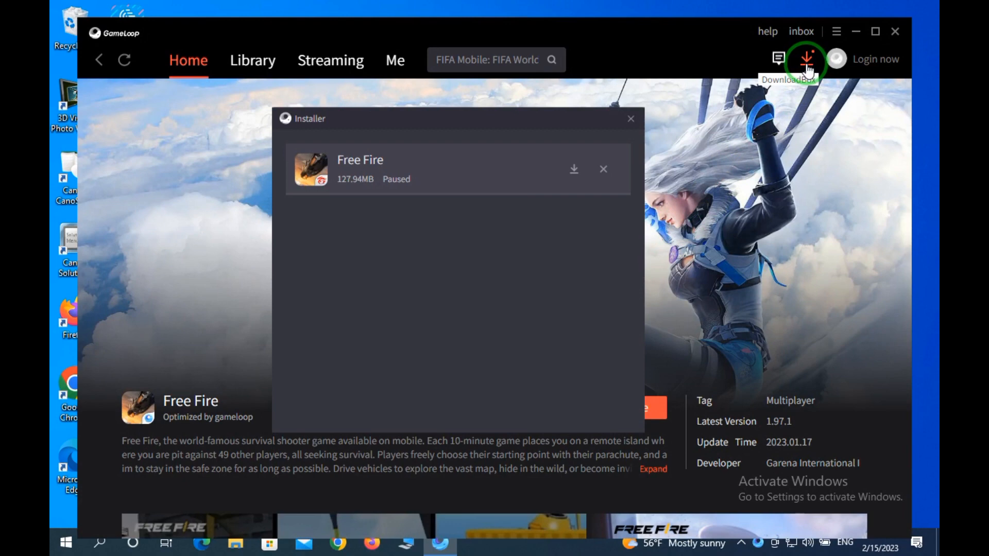
click(575, 169)
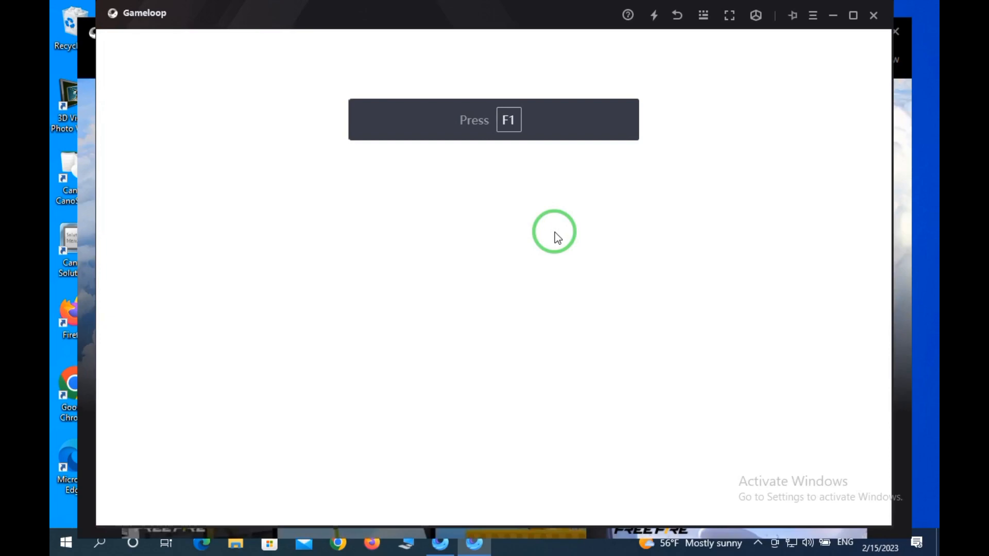
With Free Fire loaded to its title screen, show the control key hint panel with F1
key(F1)
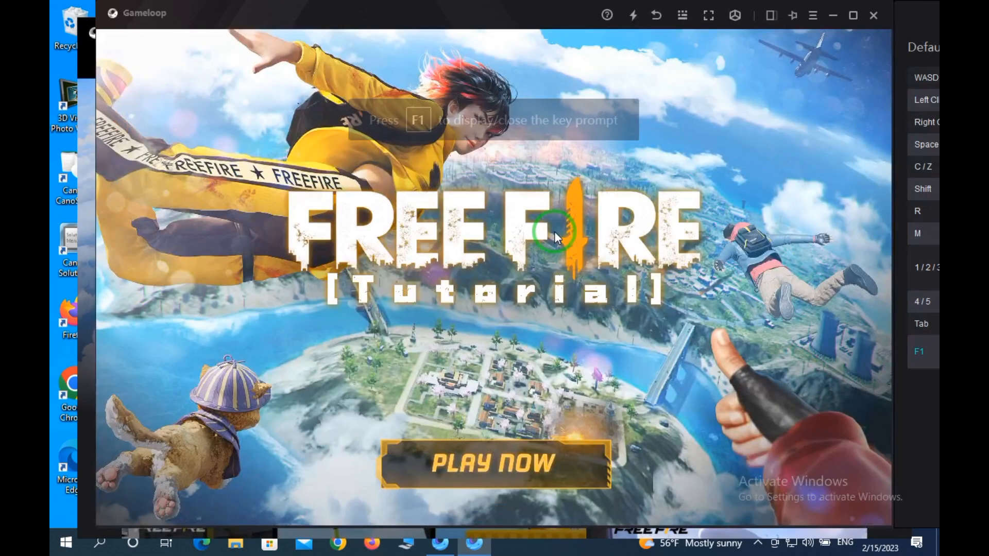